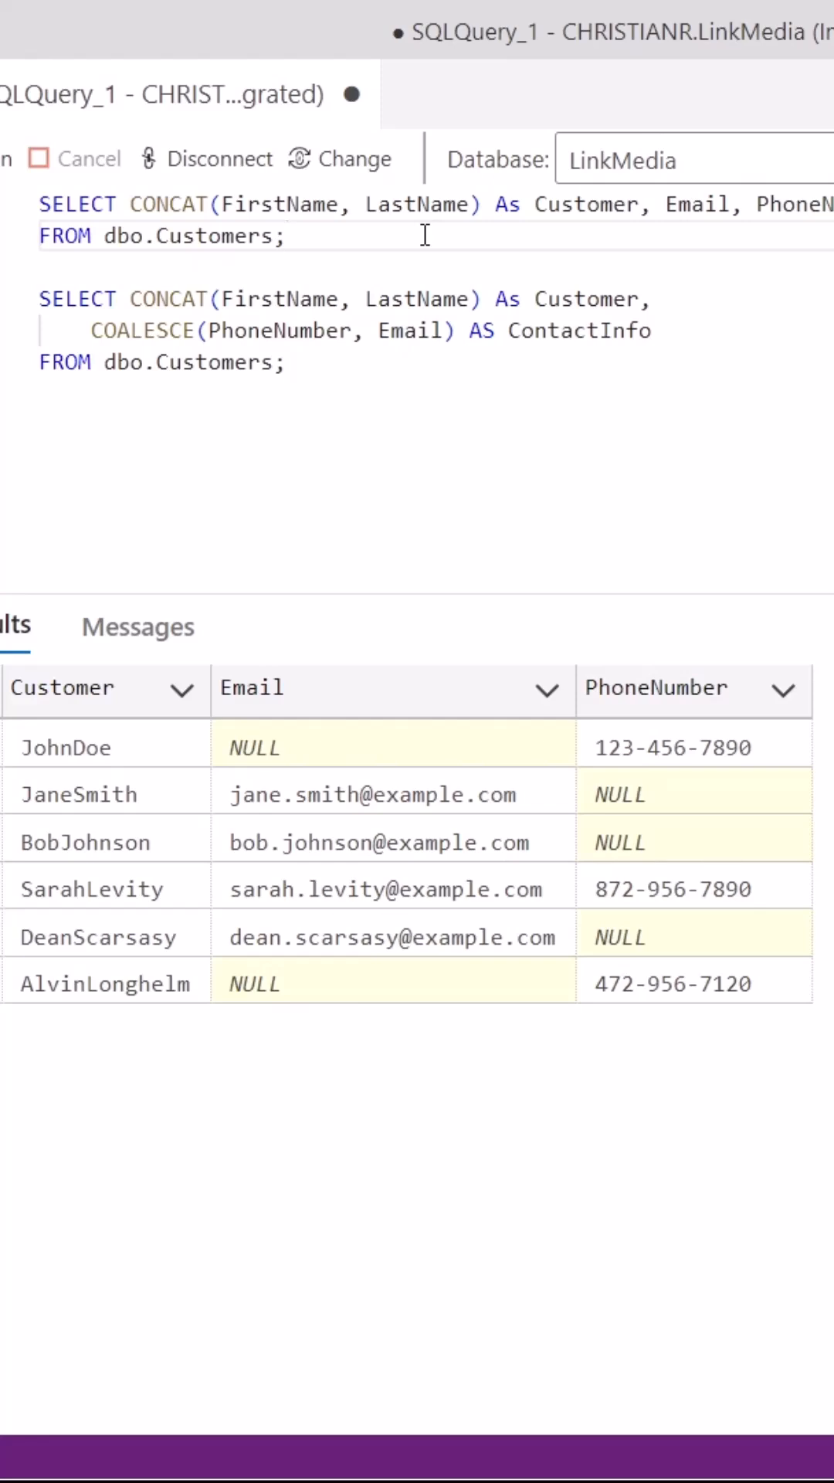
mouse_move(427, 685)
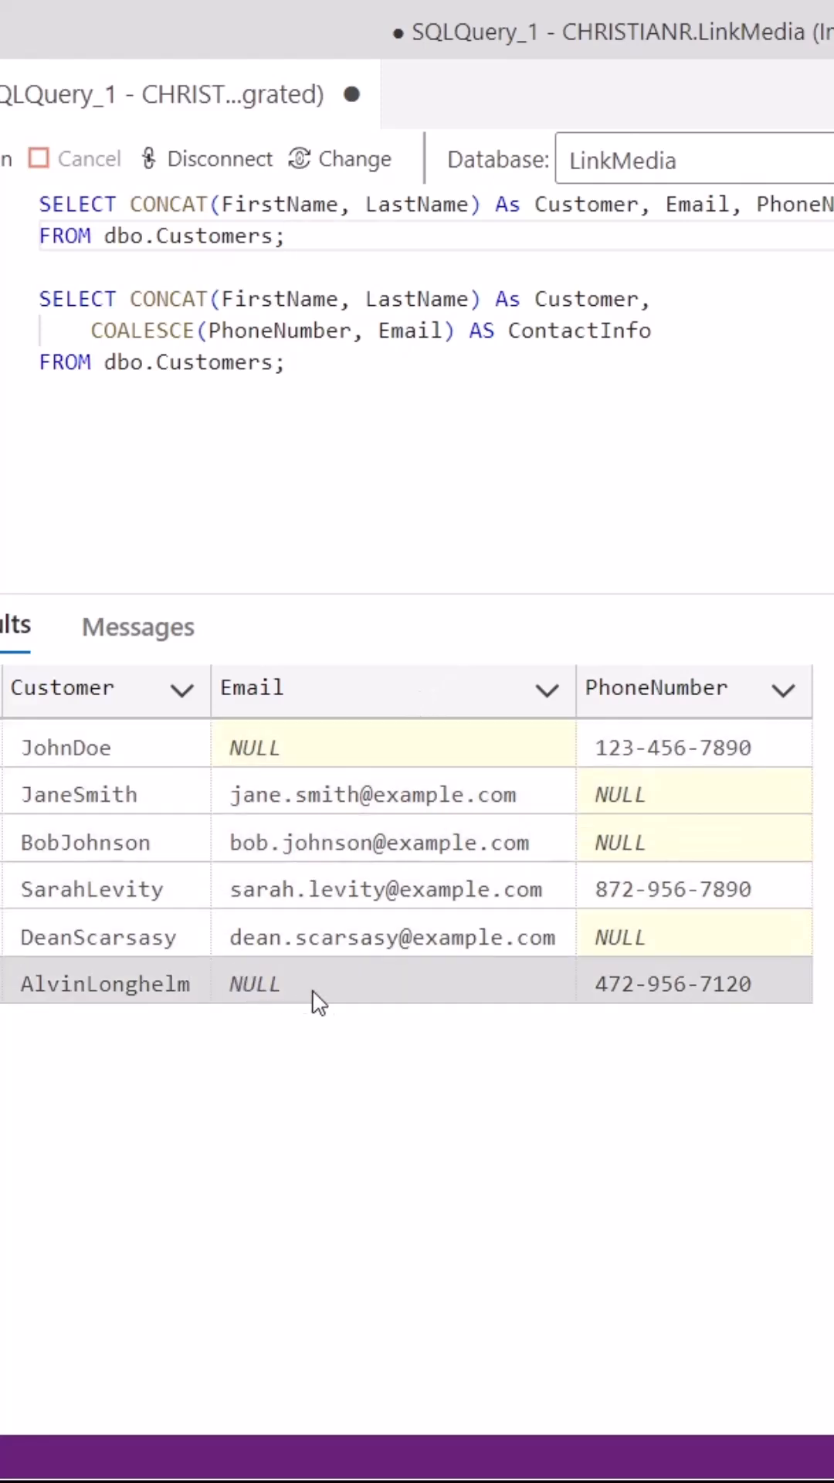
mouse_move(674, 990)
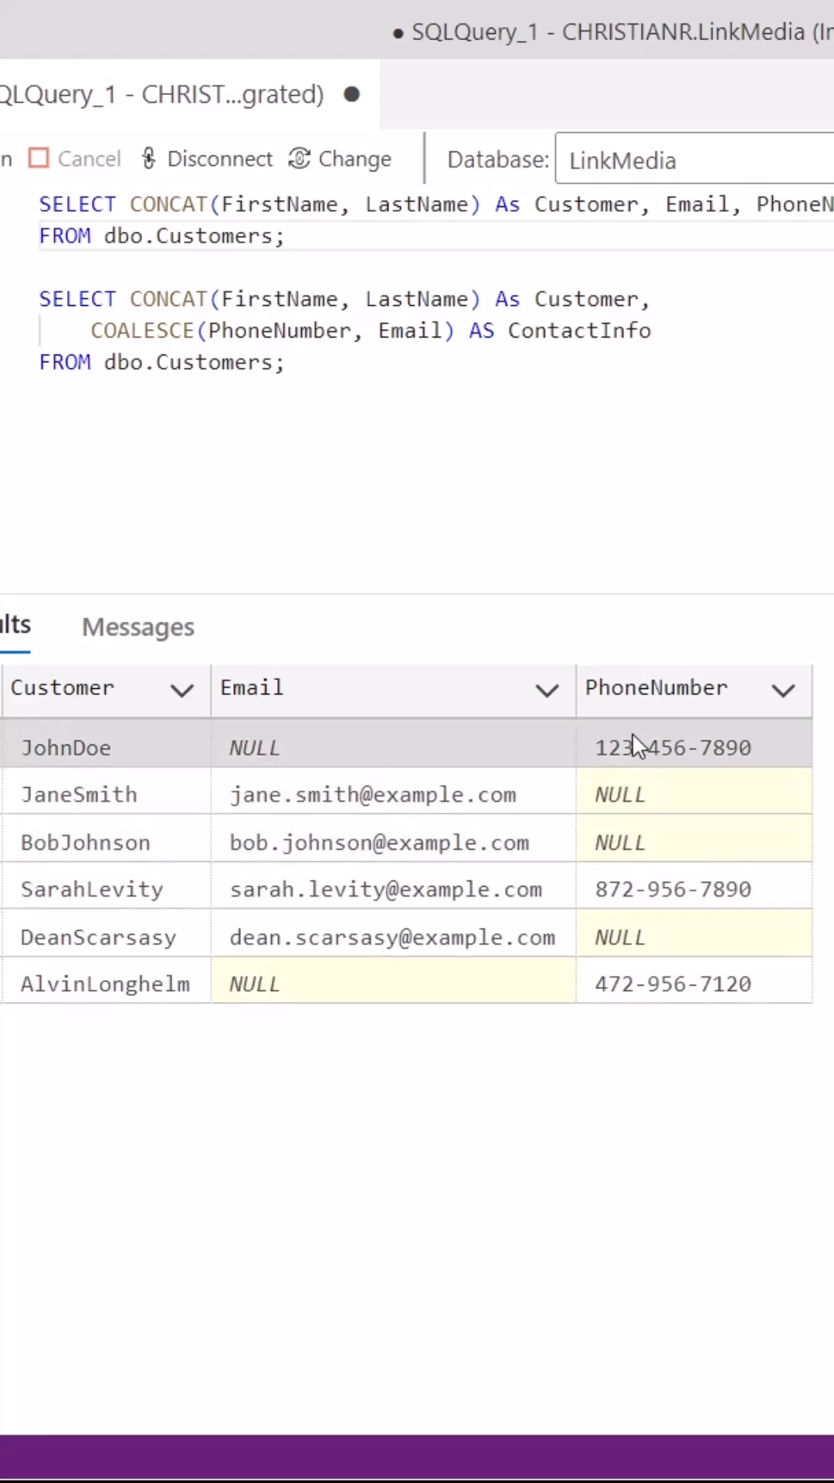
mouse_move(535, 950)
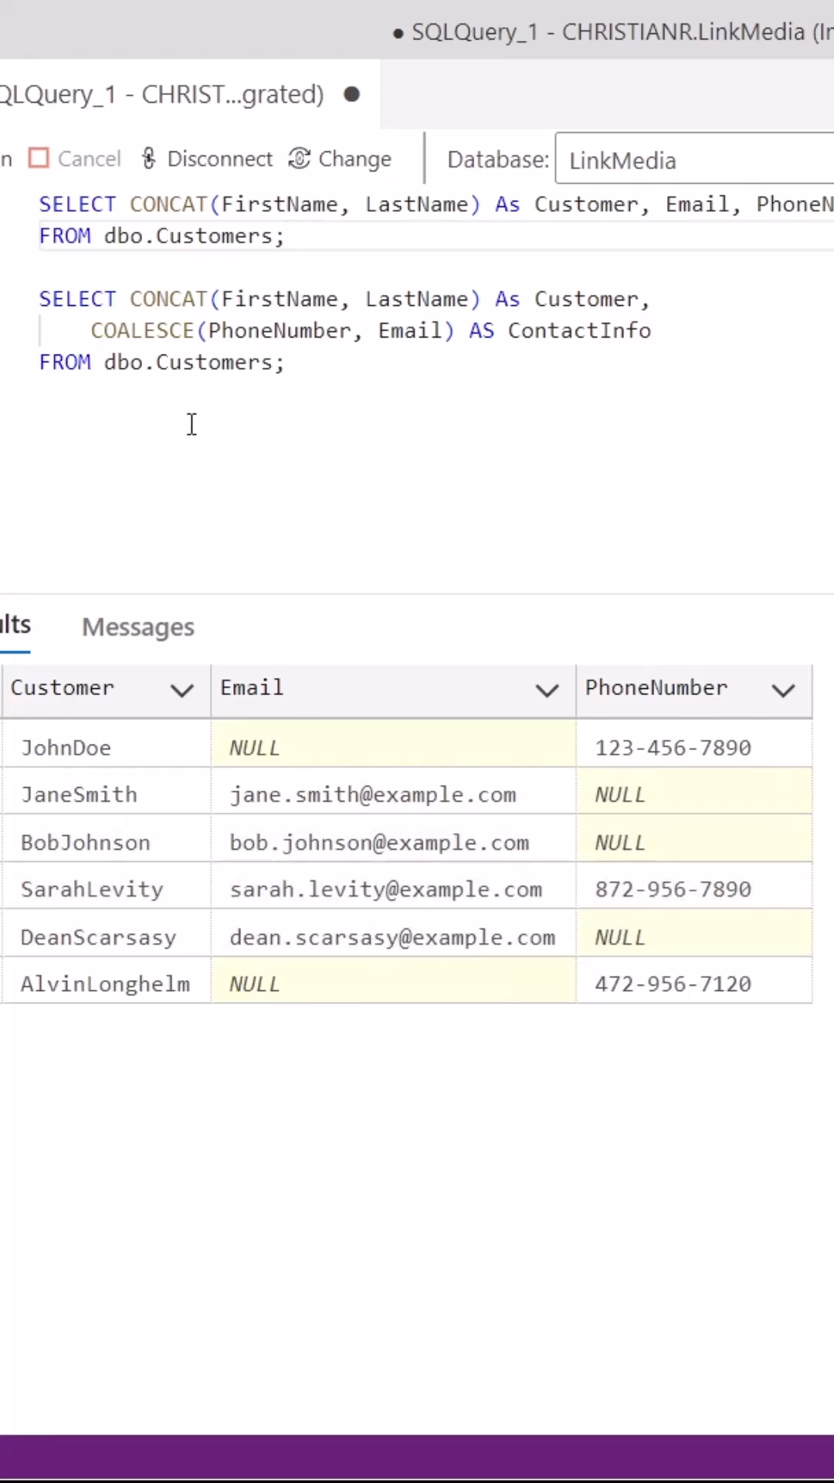
Select the plain customer query and the COALESCE ContactInfo query in the script.
double_click(143, 330)
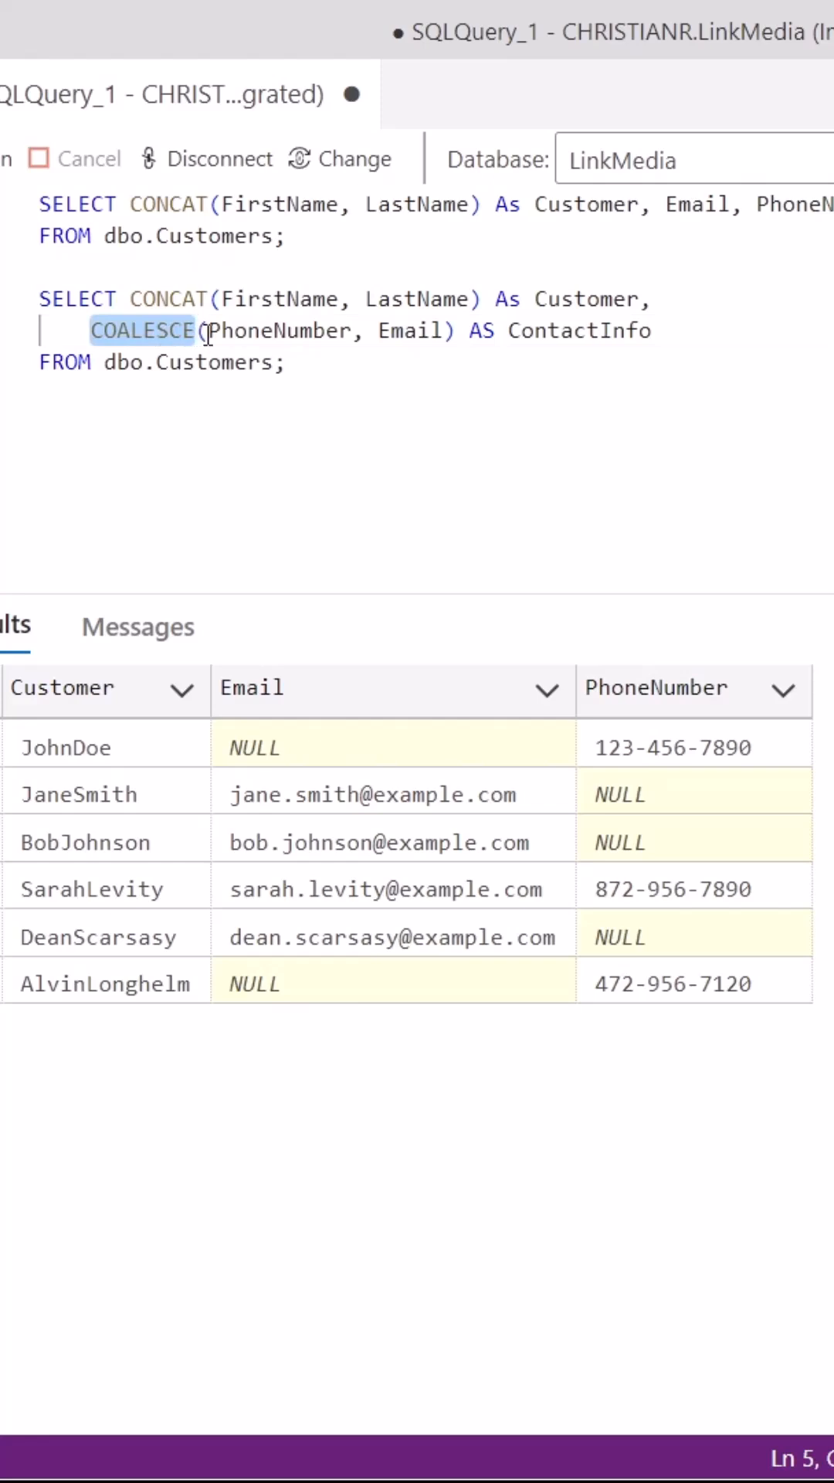
left_click_drag(205, 330, 445, 330)
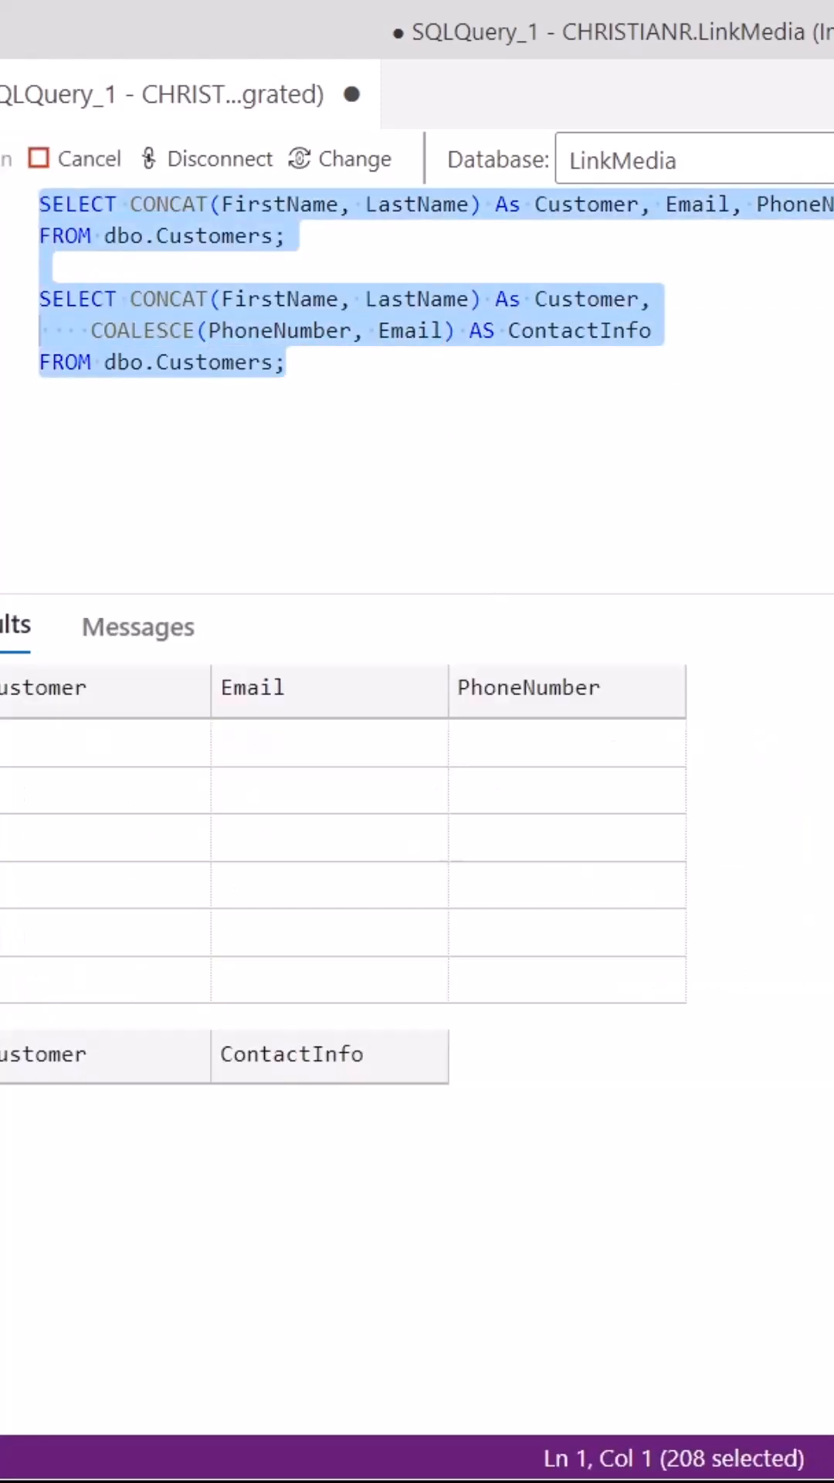
Execute both queries with F5 to produce the ContactInfo grid (phone, else email).
key("F5")
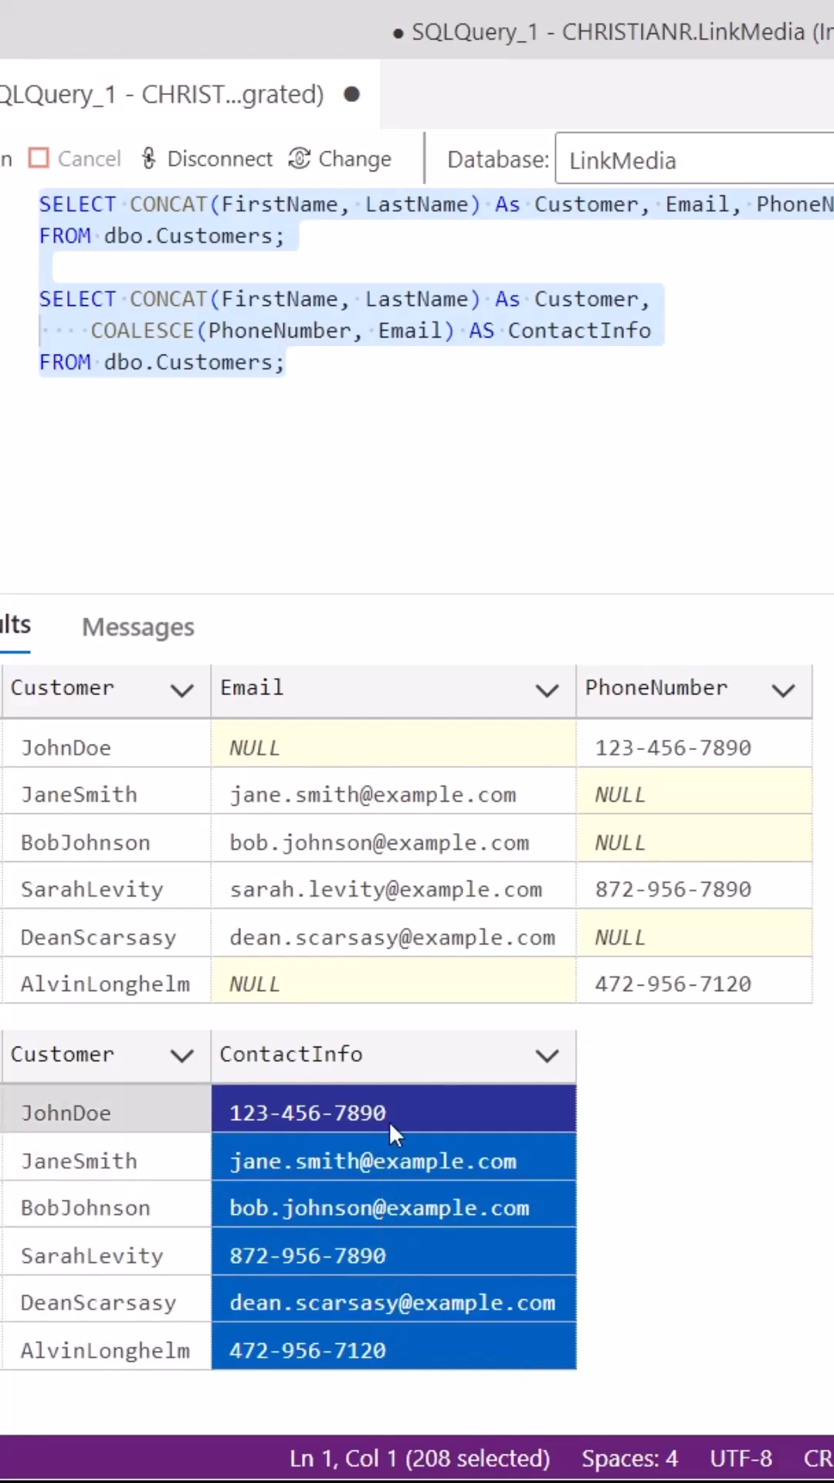
mouse_move(406, 1112)
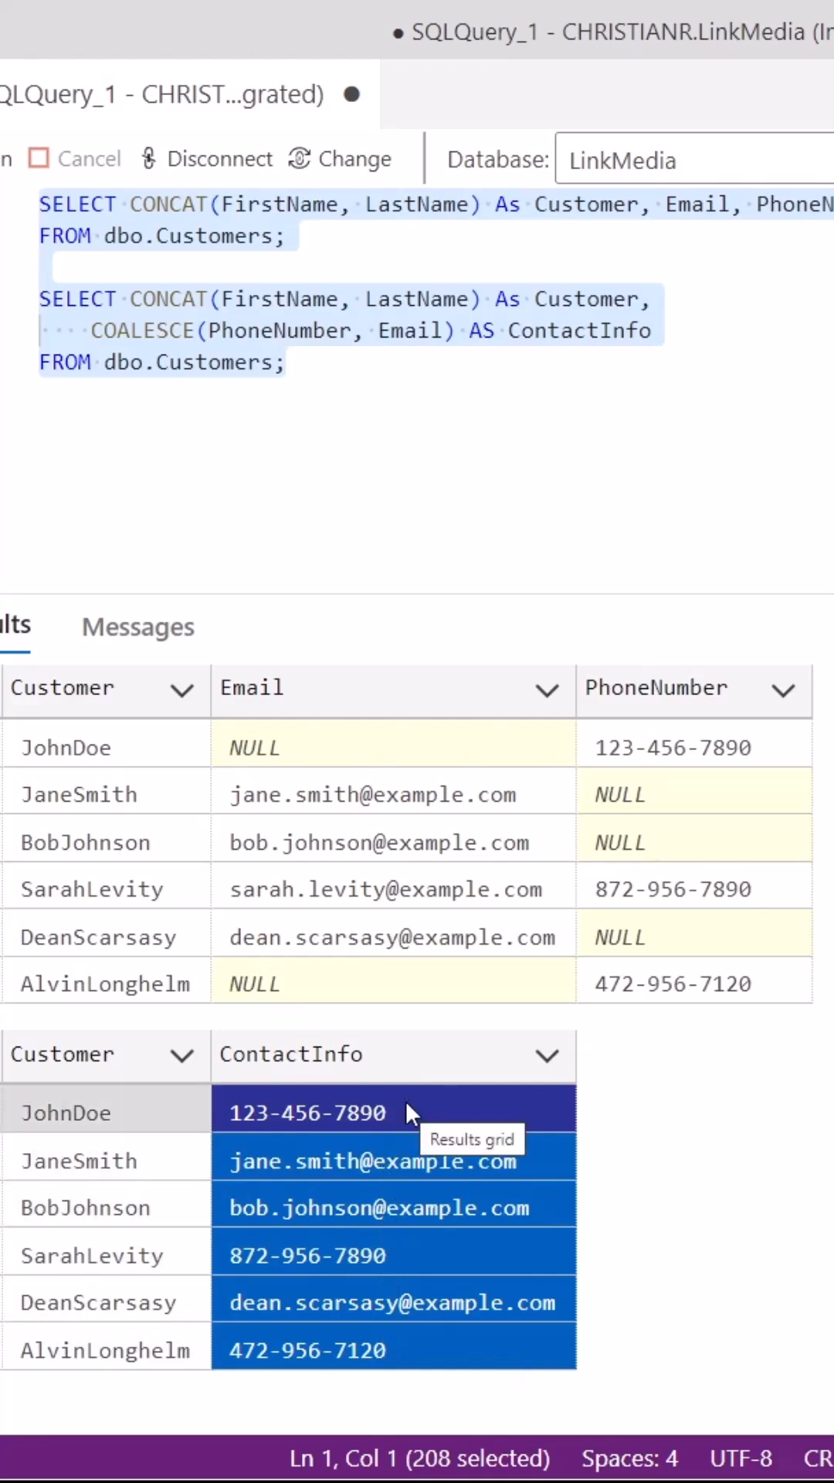
mouse_move(631, 1239)
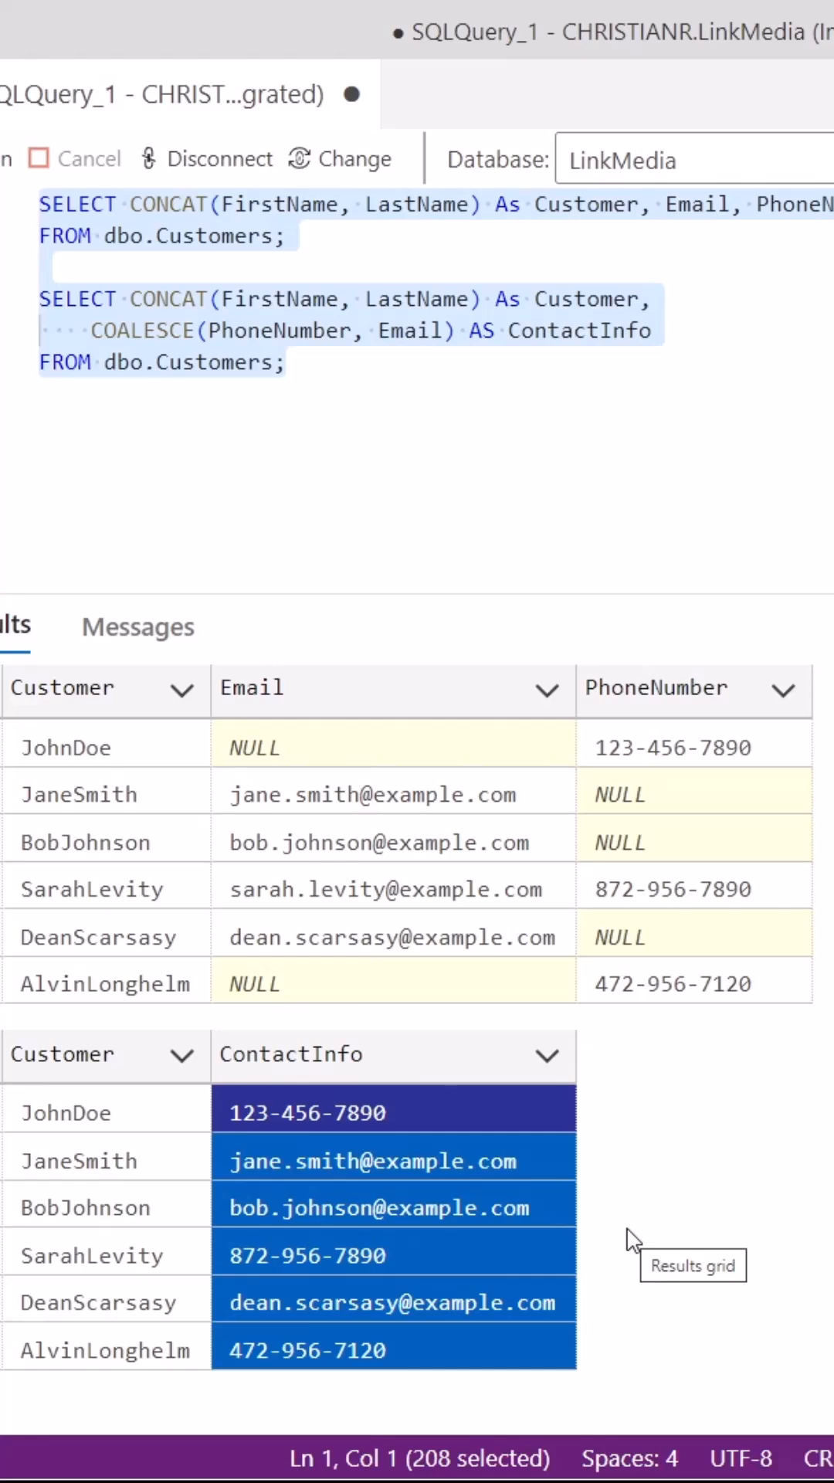